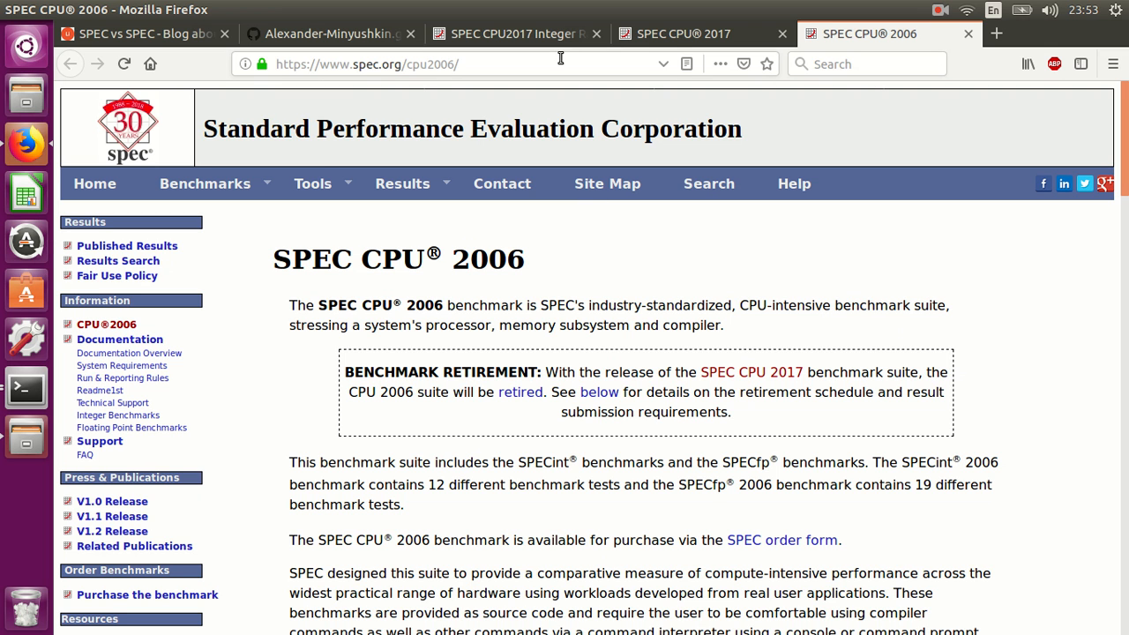
{"action": "mouse_move", "coordinate": [643, 363]}
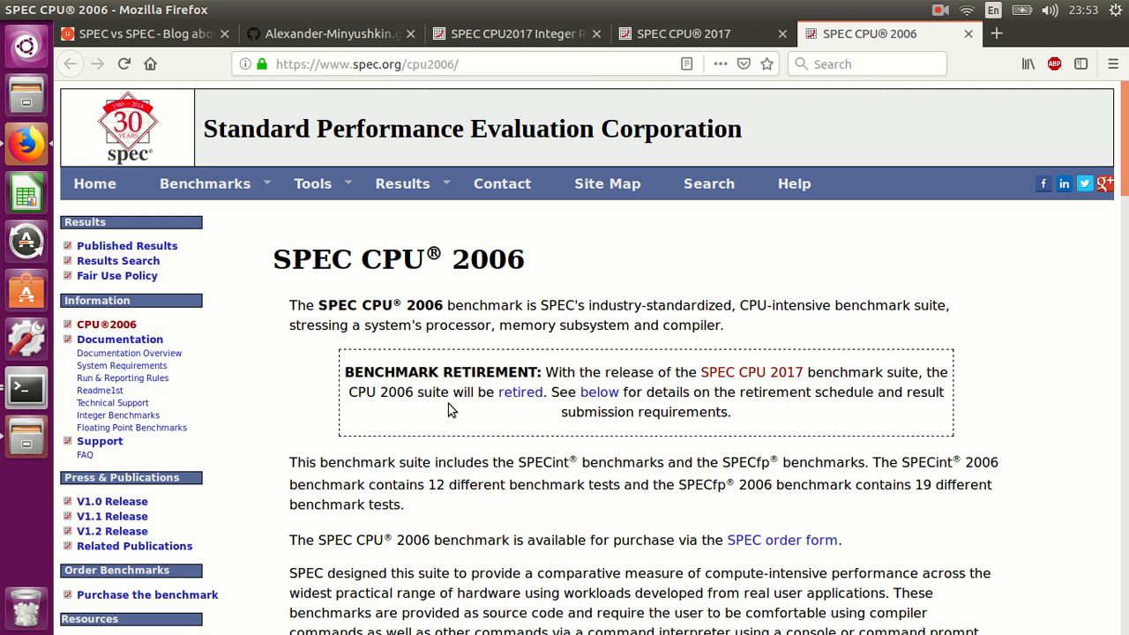
{"action": "mouse_move", "coordinate": [562, 220]}
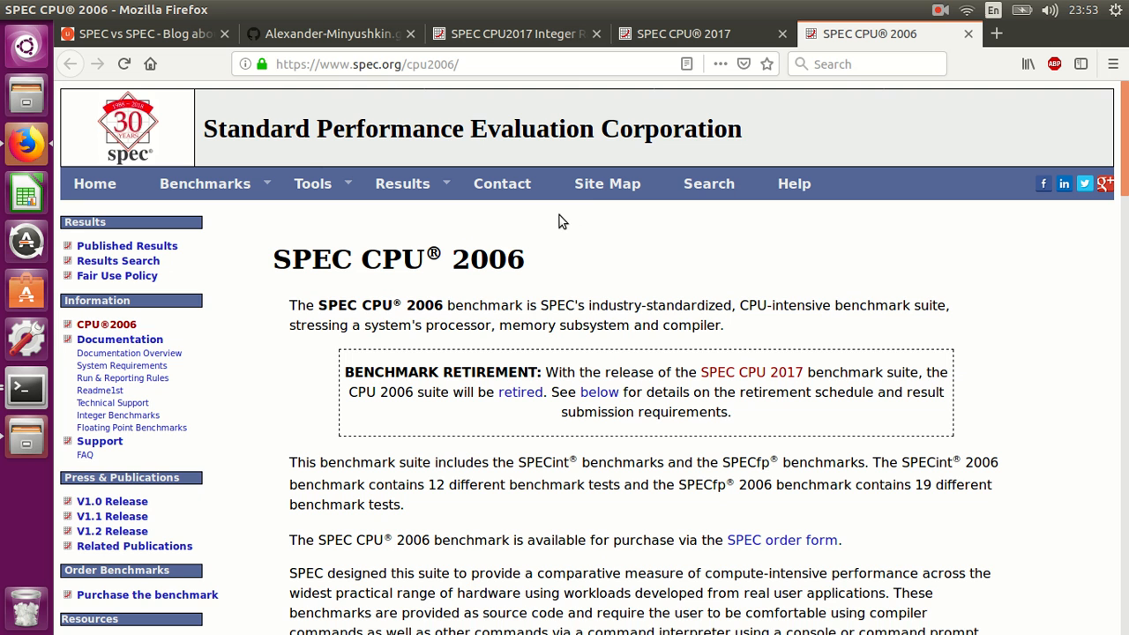
- Bring up the SPEC CPU 2017 overview, then the CPU2017 Integer Rate results query
{"action": "left_click", "coordinate": [684, 34]}
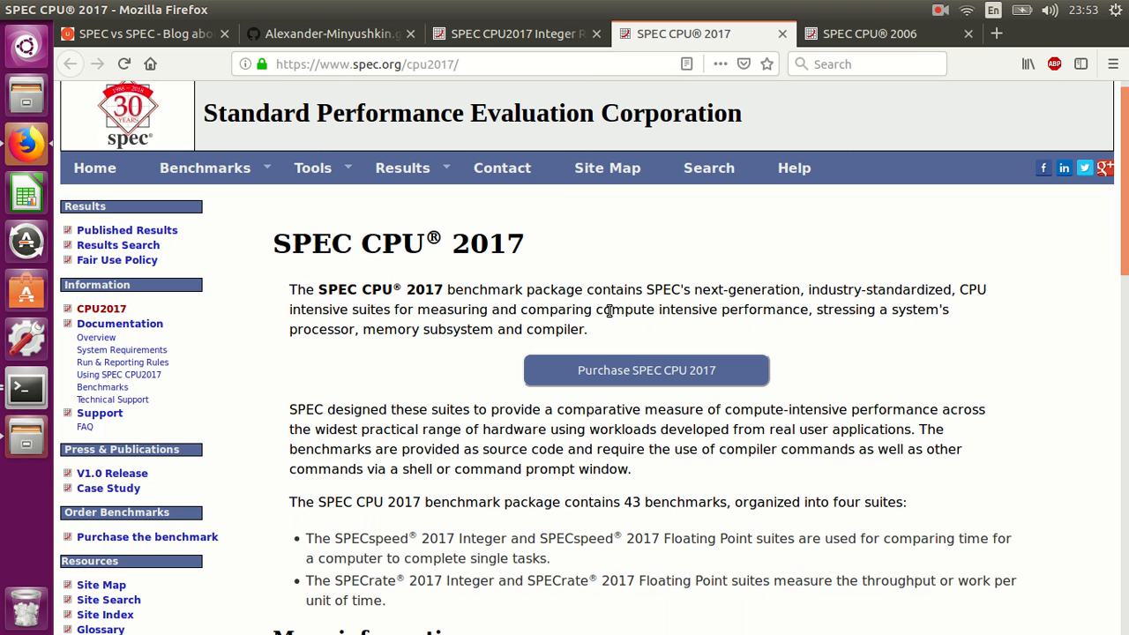
{"action": "mouse_move", "coordinate": [505, 374]}
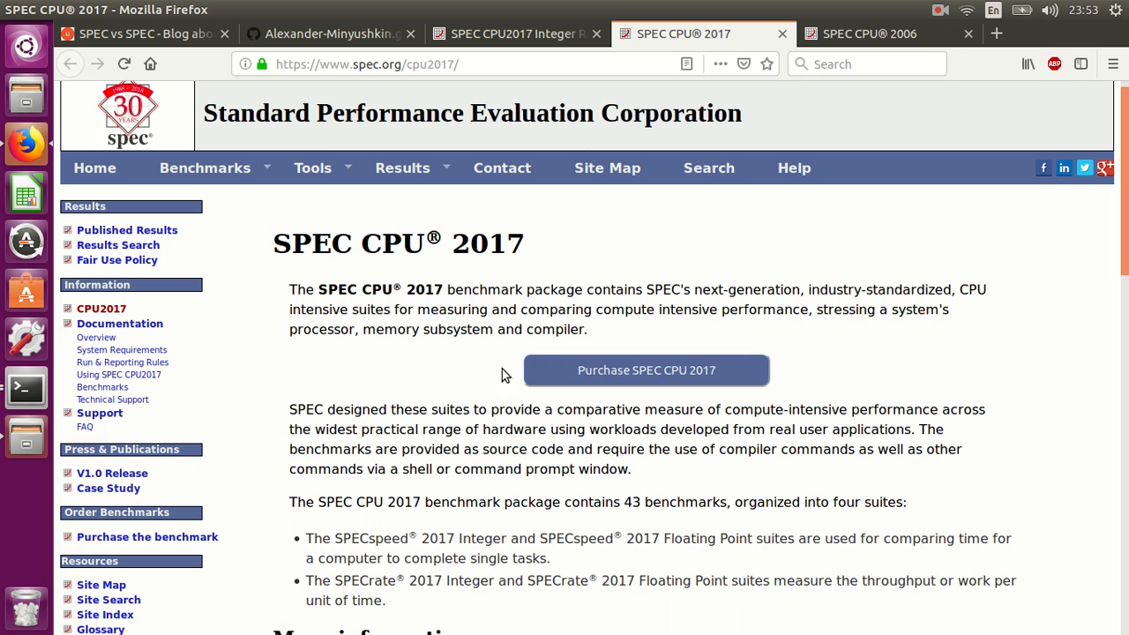
{"action": "mouse_move", "coordinate": [460, 429]}
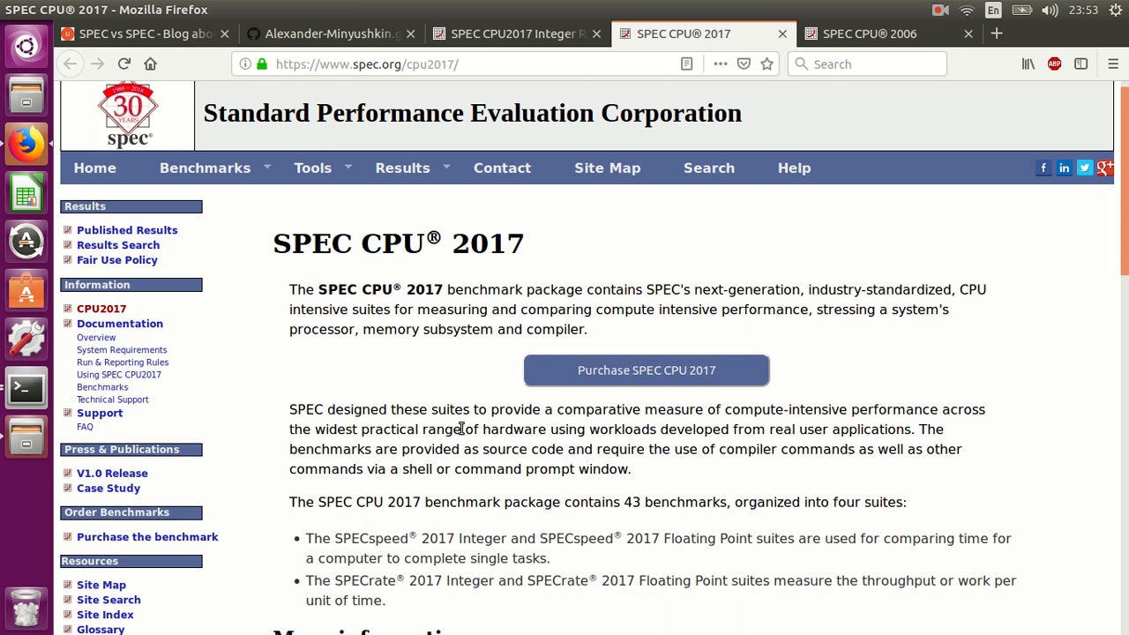
{"action": "mouse_move", "coordinate": [565, 225]}
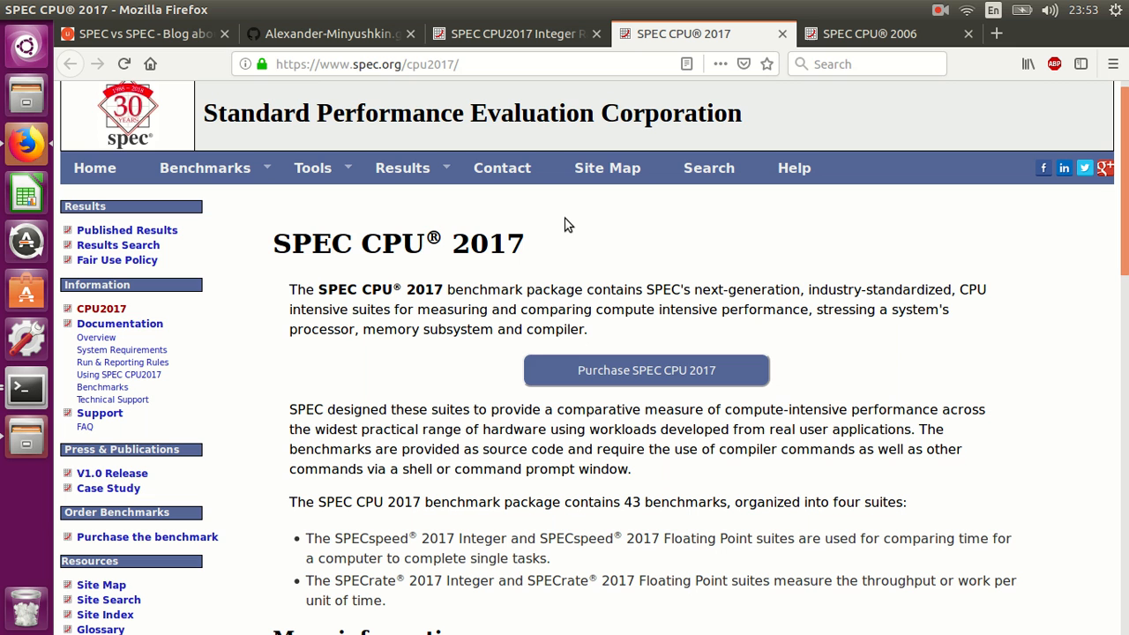
{"action": "left_click", "coordinate": [516, 34]}
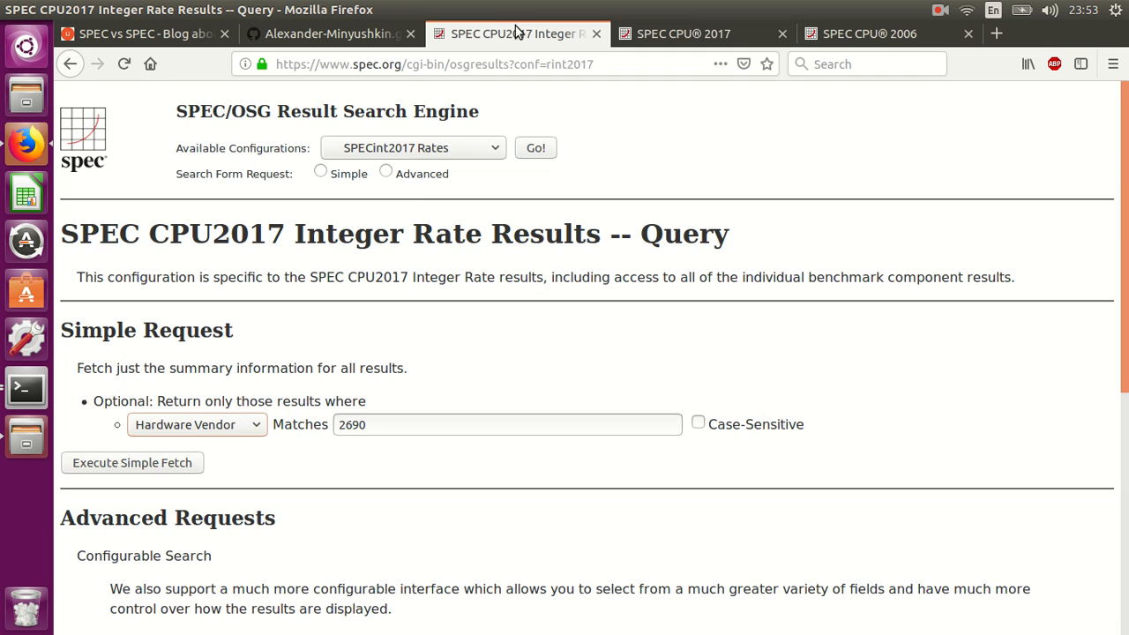
{"action": "mouse_move", "coordinate": [369, 322]}
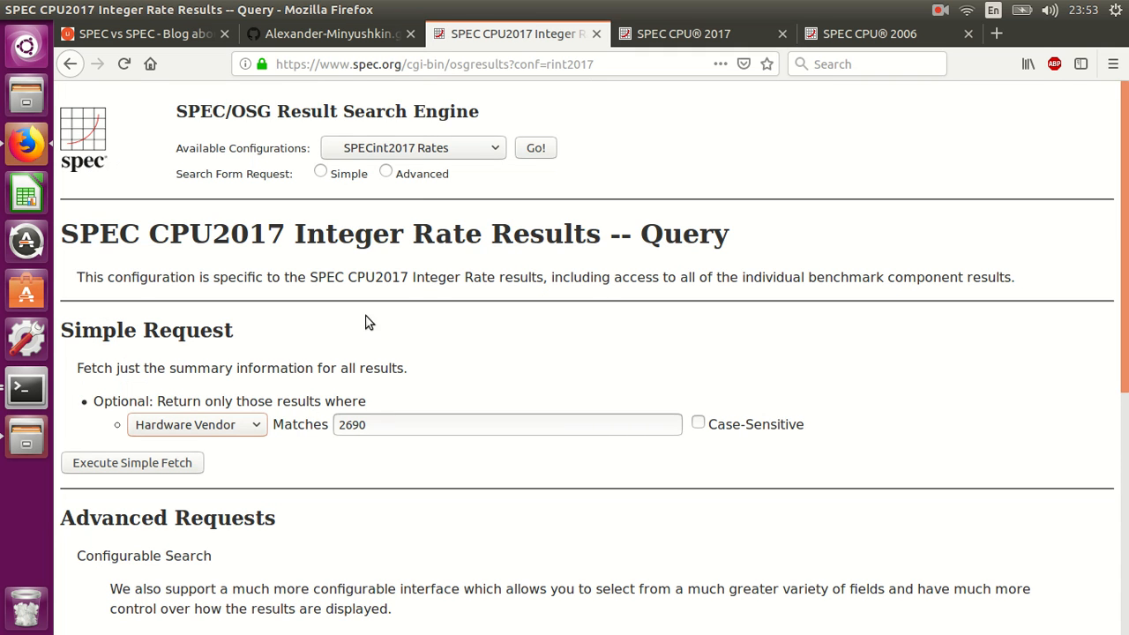
- Fetch CPU2017 Integer Rate results with Processor matching 2690, which finds no matches
{"action": "left_click", "coordinate": [197, 425]}
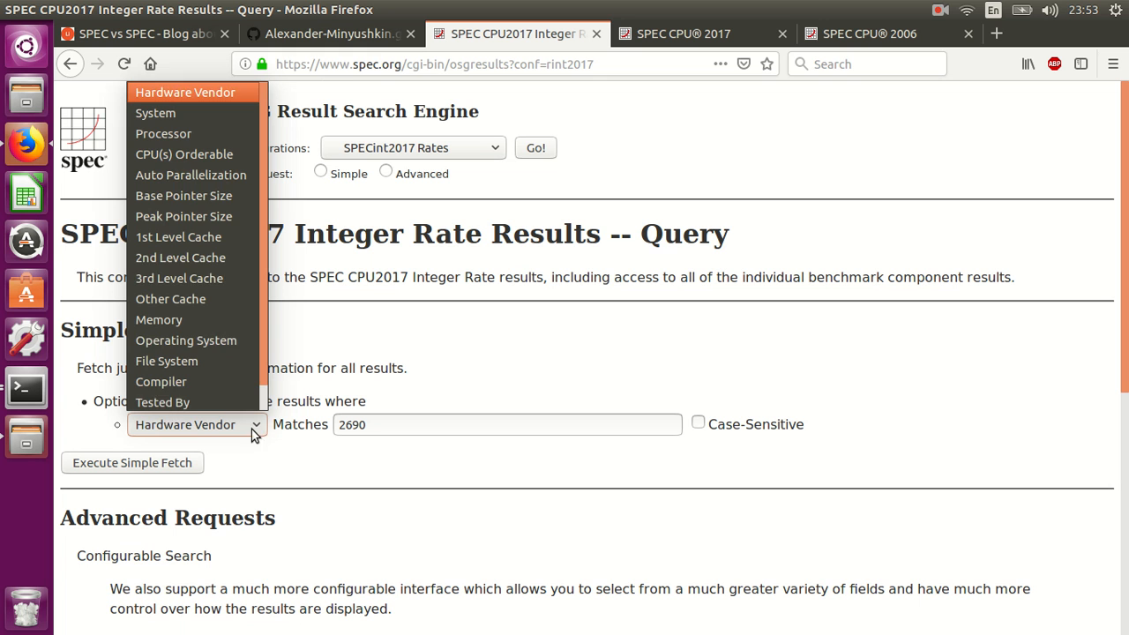
{"action": "mouse_move", "coordinate": [162, 131]}
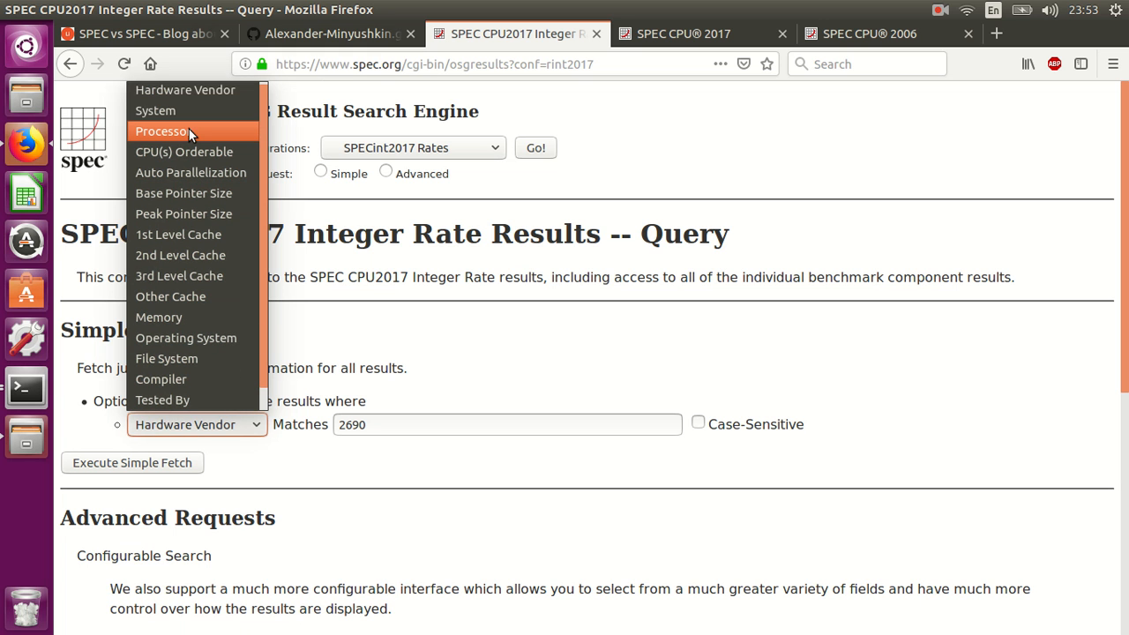
{"action": "left_click", "coordinate": [161, 131]}
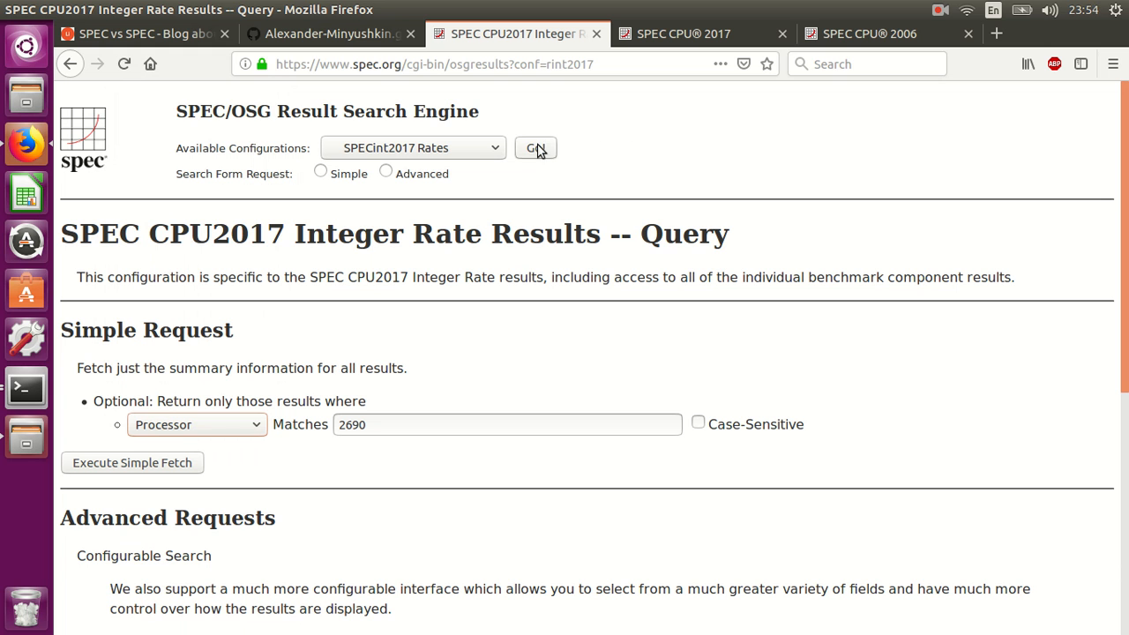
{"action": "mouse_move", "coordinate": [146, 483]}
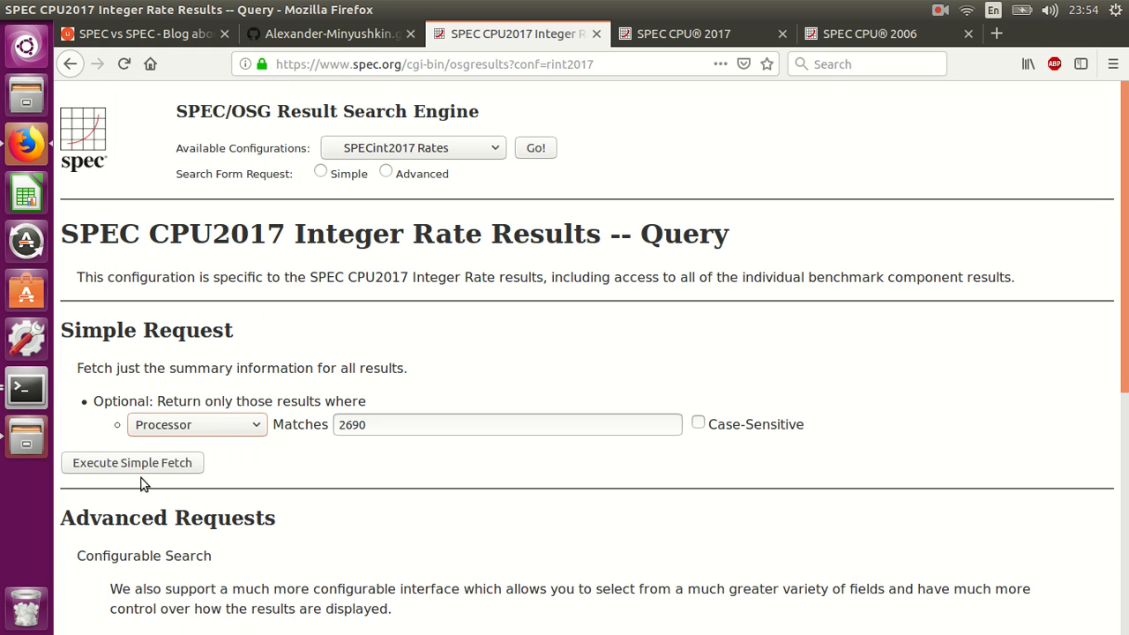
{"action": "left_click", "coordinate": [132, 462]}
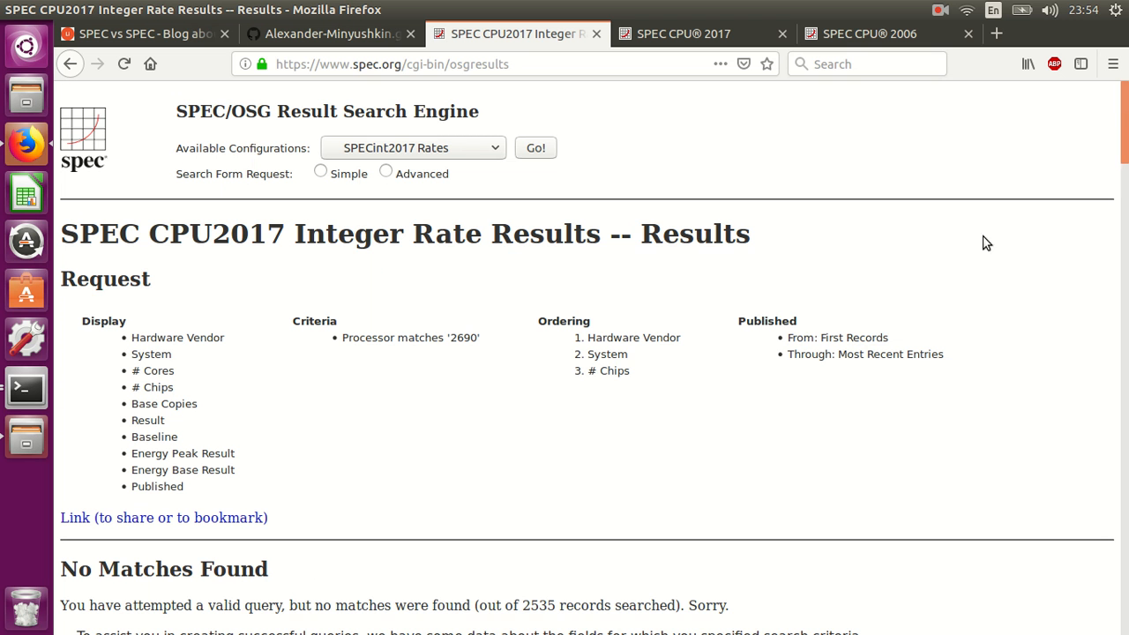
{"action": "scroll", "scroll_direction": "down", "scroll_amount": 3}
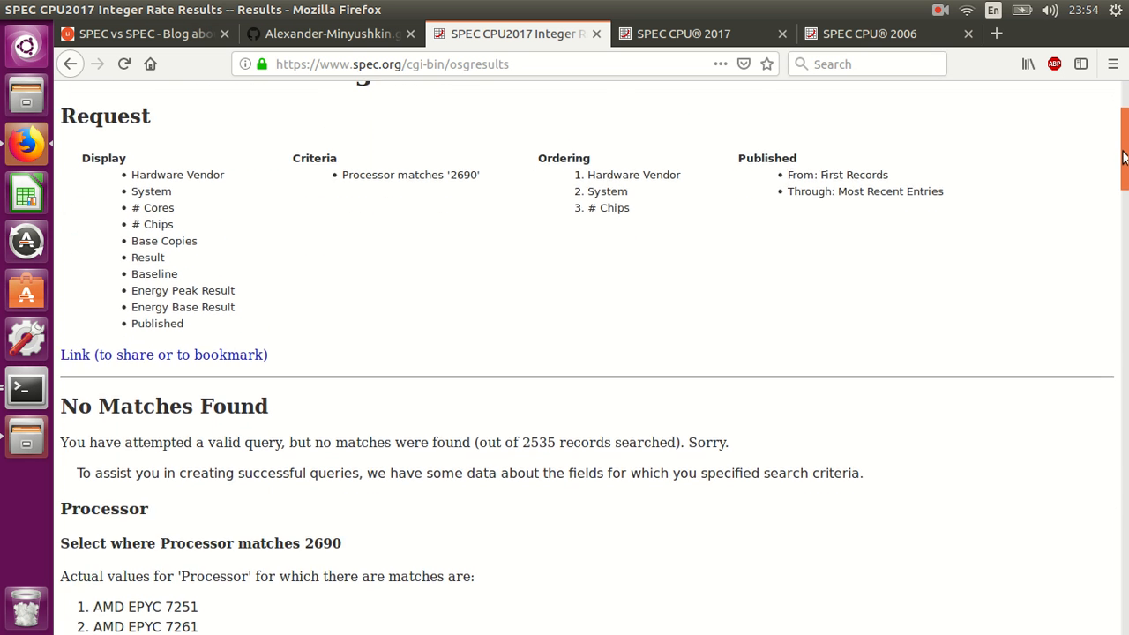
{"action": "scroll", "scroll_direction": "down", "scroll_amount": 3}
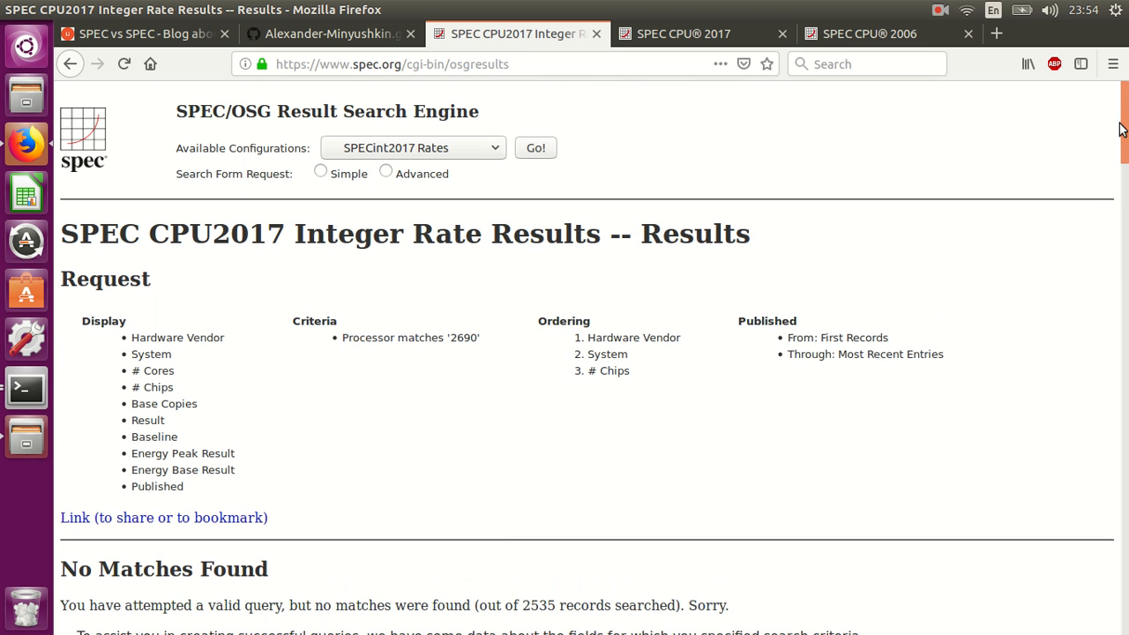
{"action": "left_click", "coordinate": [413, 148]}
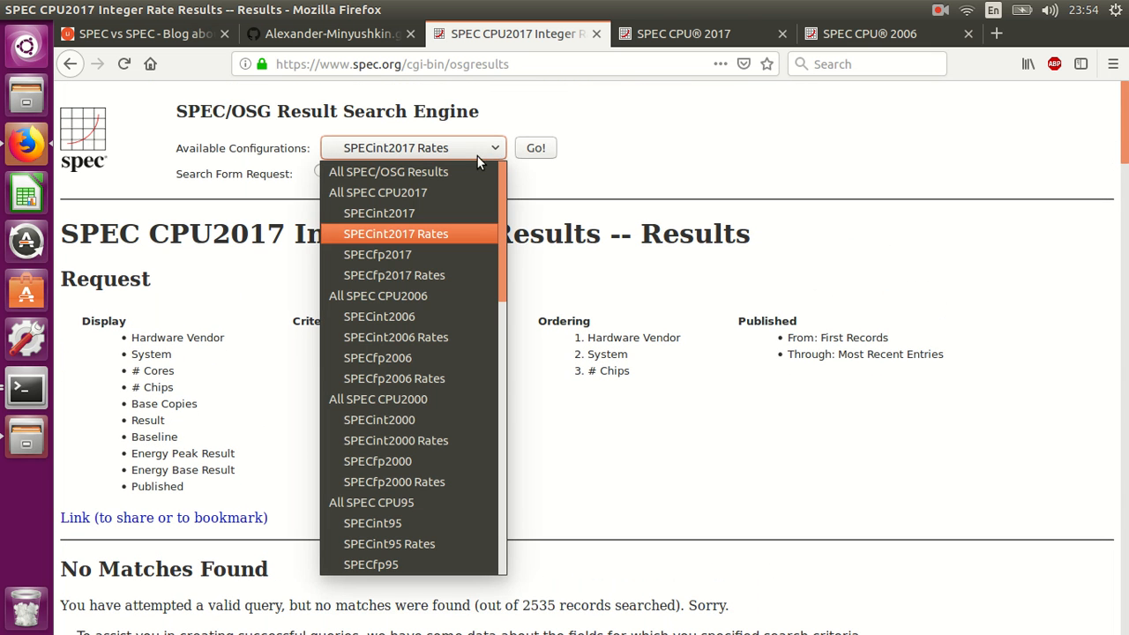
{"action": "mouse_move", "coordinate": [431, 337]}
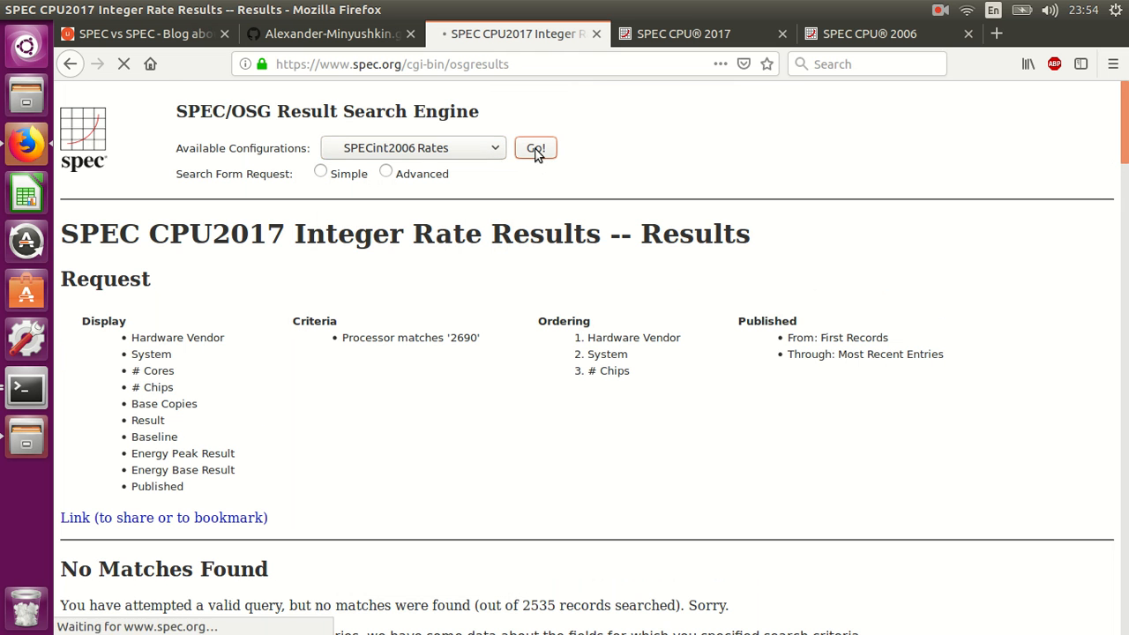
- Fetch SPECint2006 Rates results for processor 2690 and scroll through the 299 results
{"action": "left_click", "coordinate": [535, 147]}
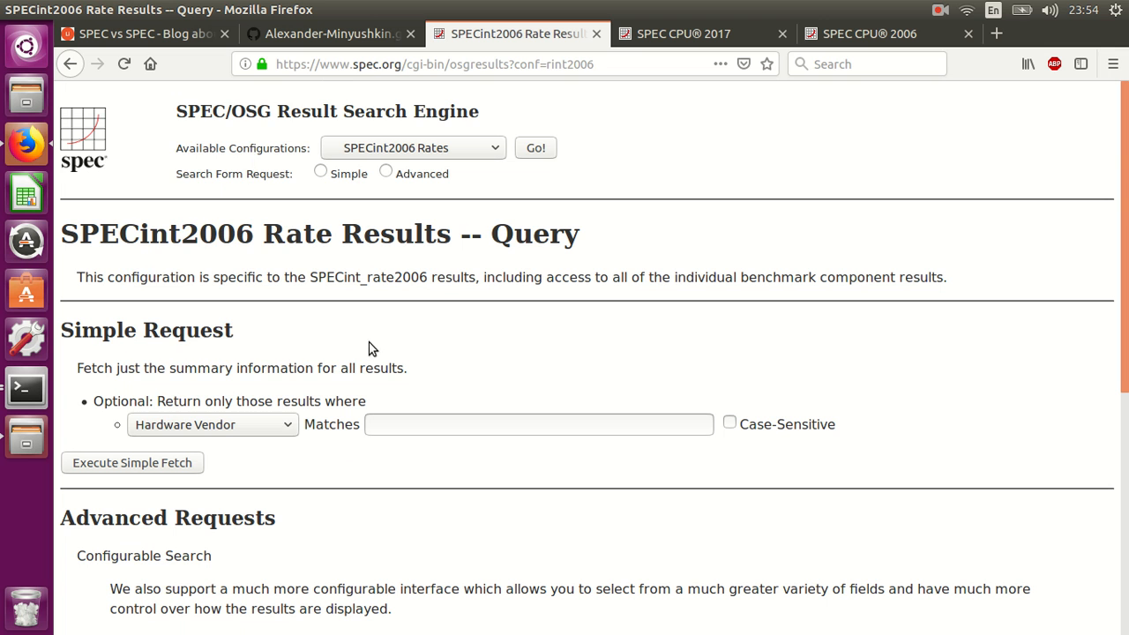
{"action": "left_click", "coordinate": [211, 424]}
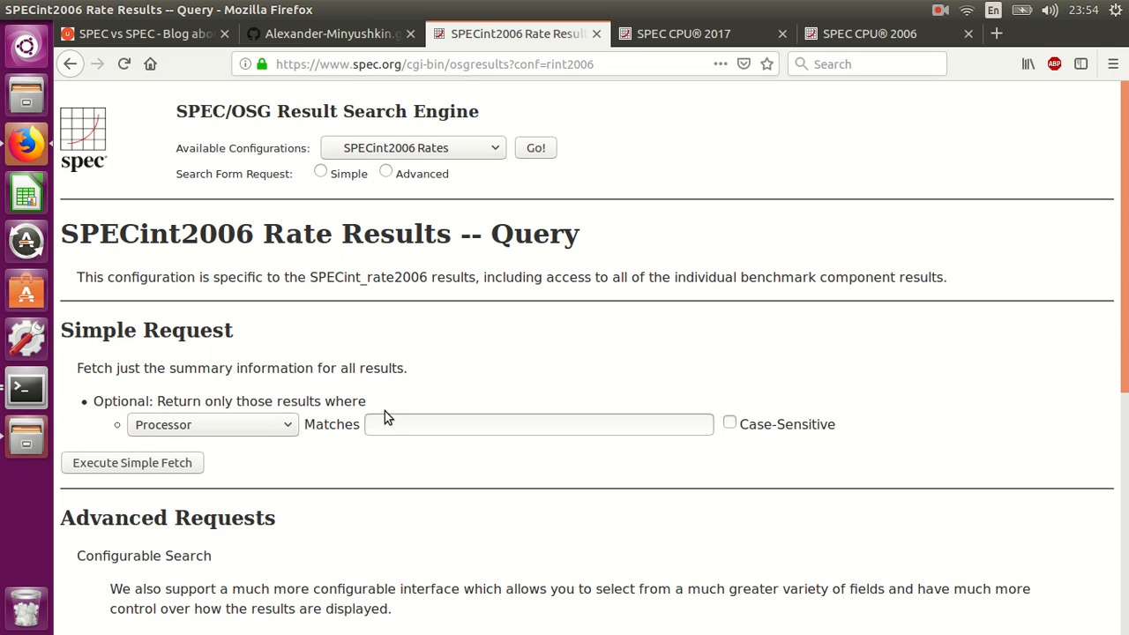
{"action": "type", "text": "2"}
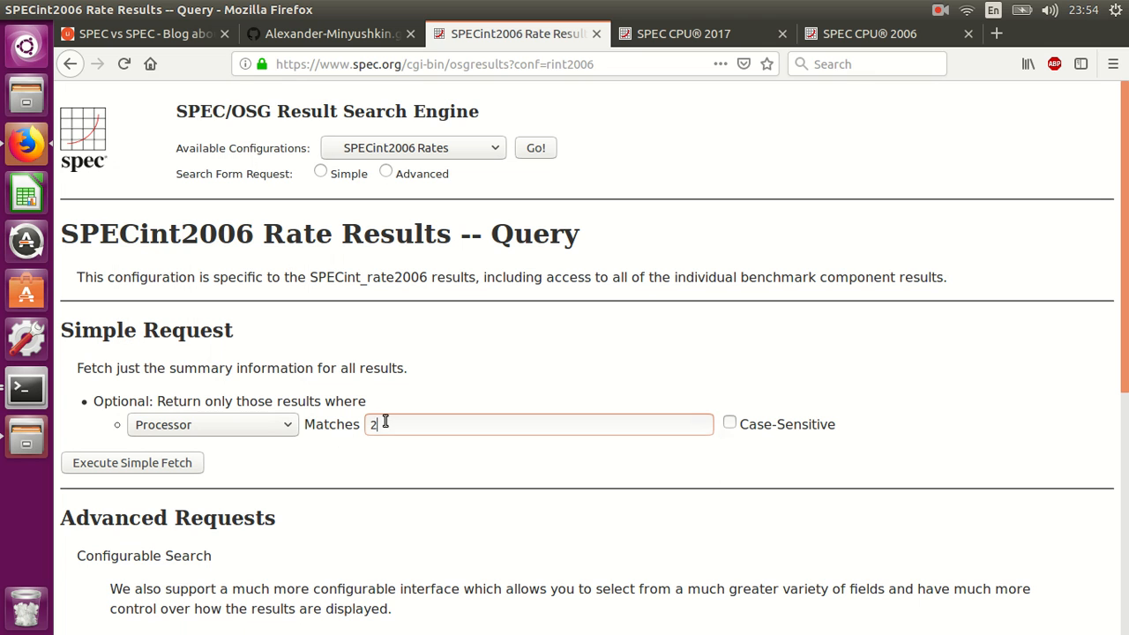
{"action": "type", "text": "690"}
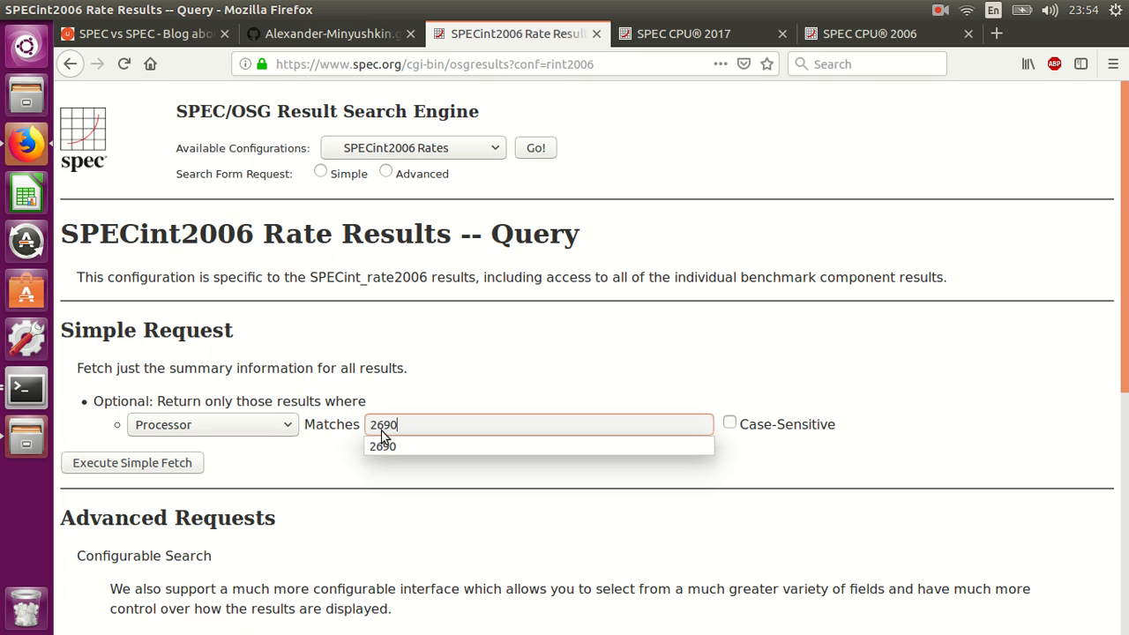
{"action": "left_click", "coordinate": [131, 462]}
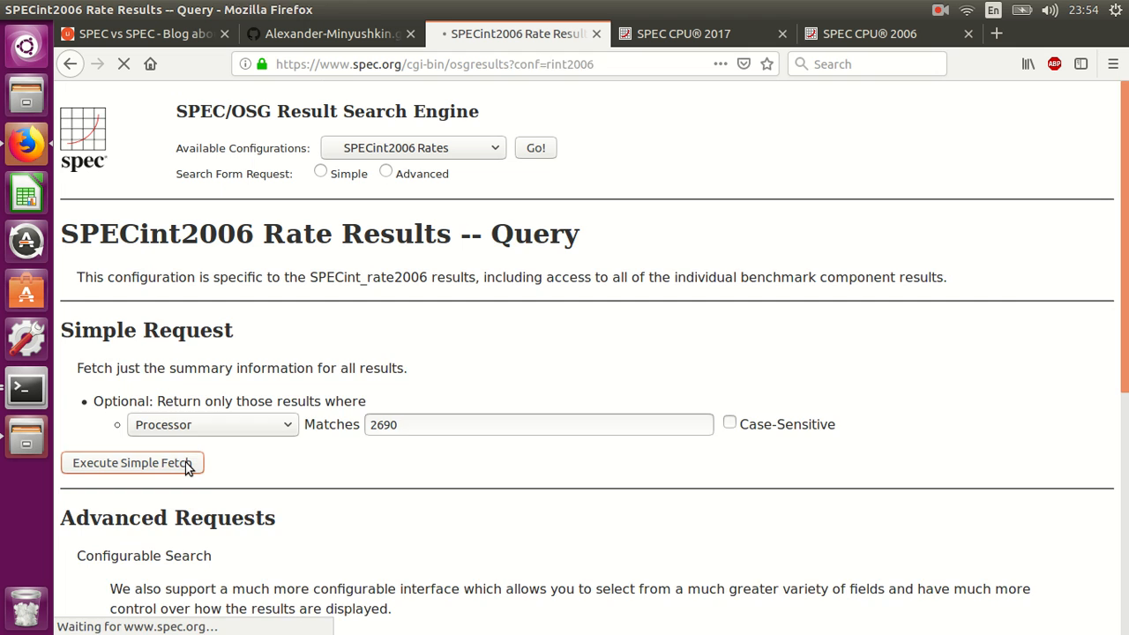
{"action": "left_click", "coordinate": [132, 463]}
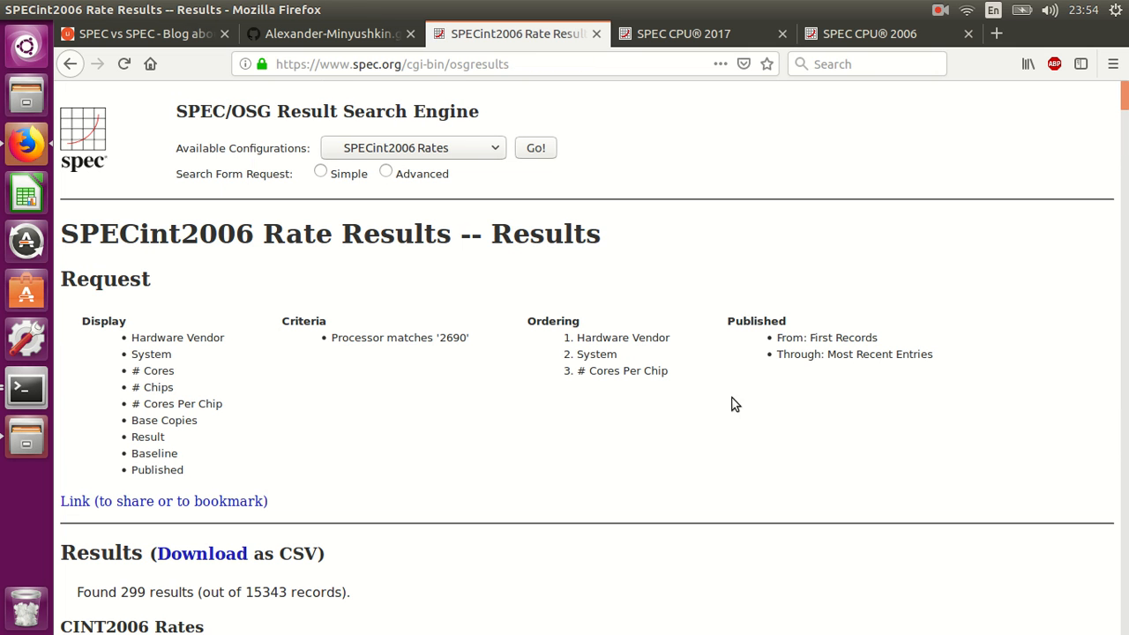
{"action": "scroll", "scroll_direction": "down", "scroll_amount": 3}
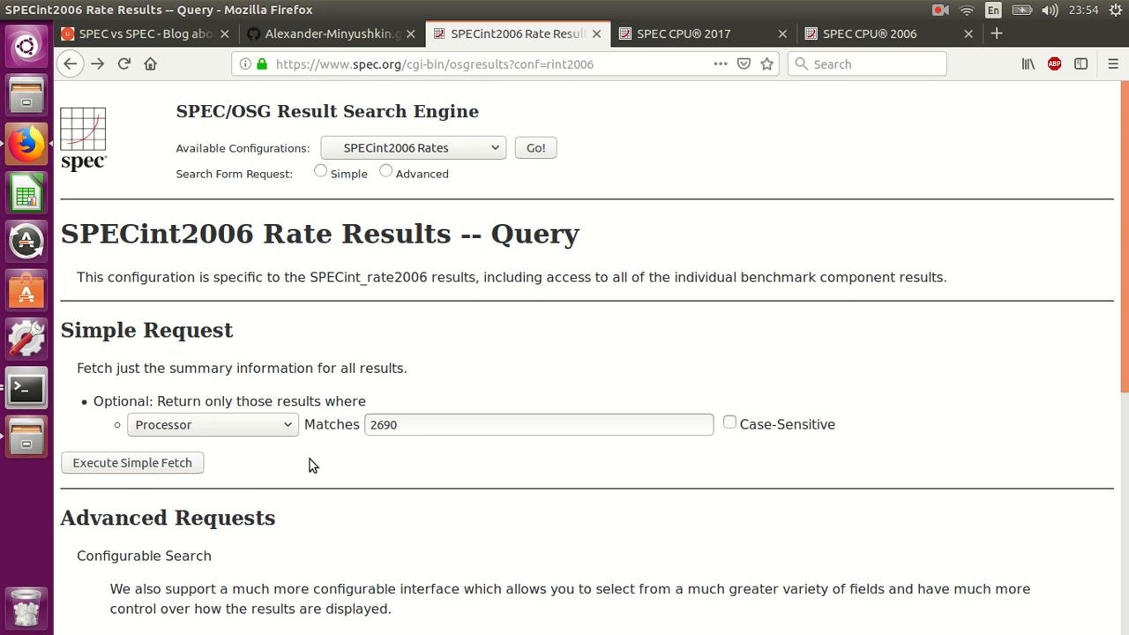
{"action": "scroll", "scroll_direction": "down", "scroll_amount": 3}
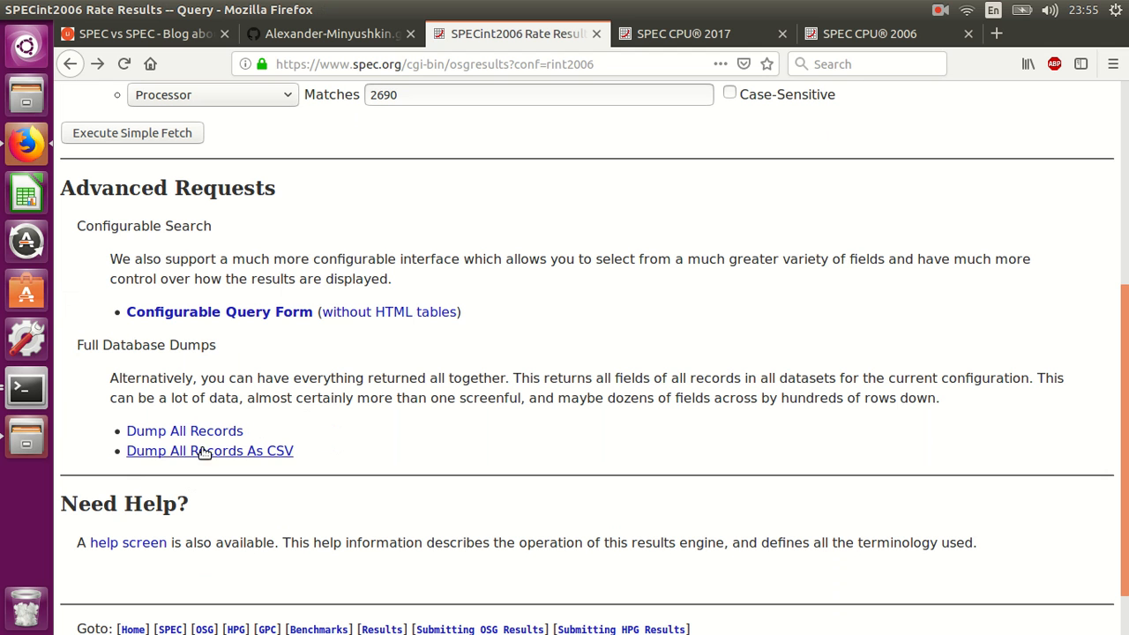
{"action": "left_click", "coordinate": [329, 34]}
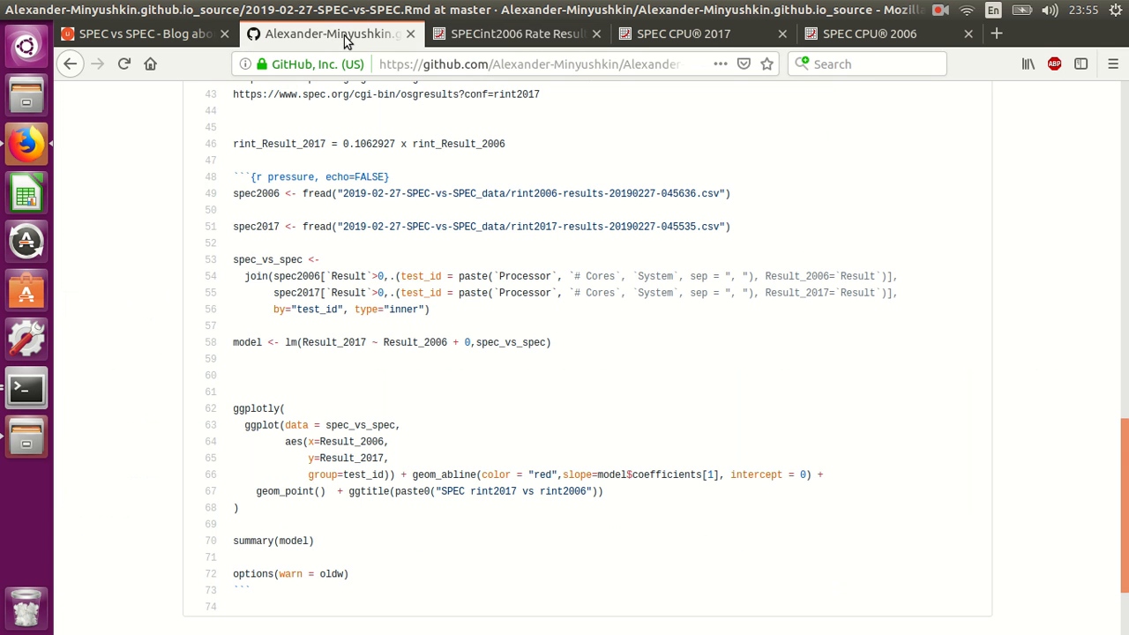
{"action": "mouse_move", "coordinate": [309, 280]}
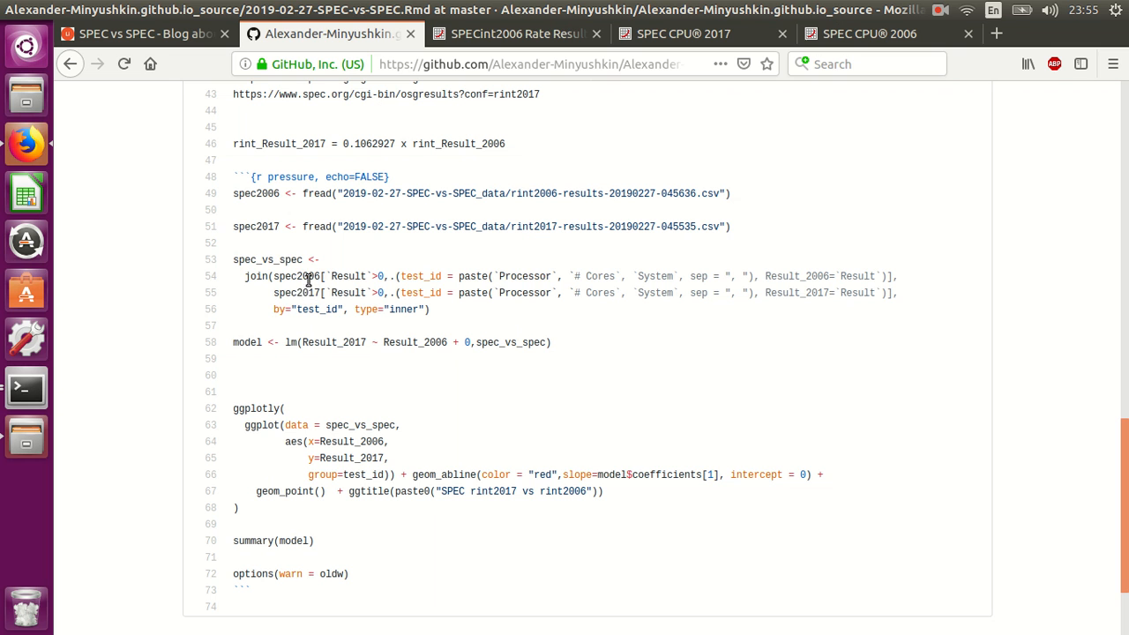
- Highlight the Processor field and the fields combined into the test id in the join code
{"action": "double_click", "coordinate": [526, 276]}
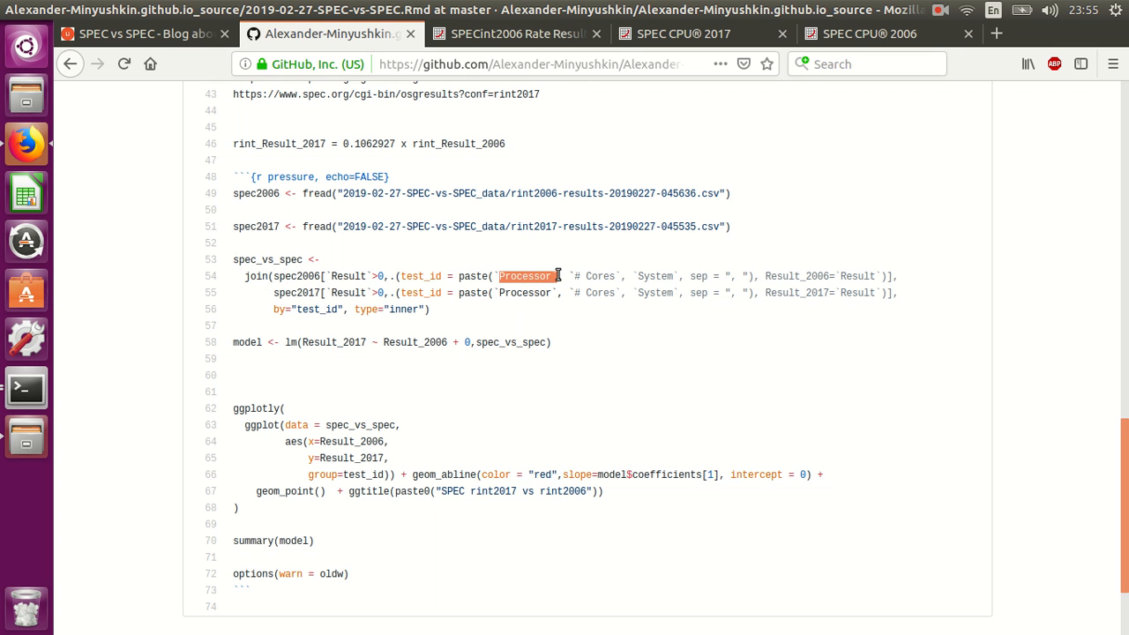
{"action": "left_click_drag", "start_coordinate": [551, 276], "coordinate": [671, 276]}
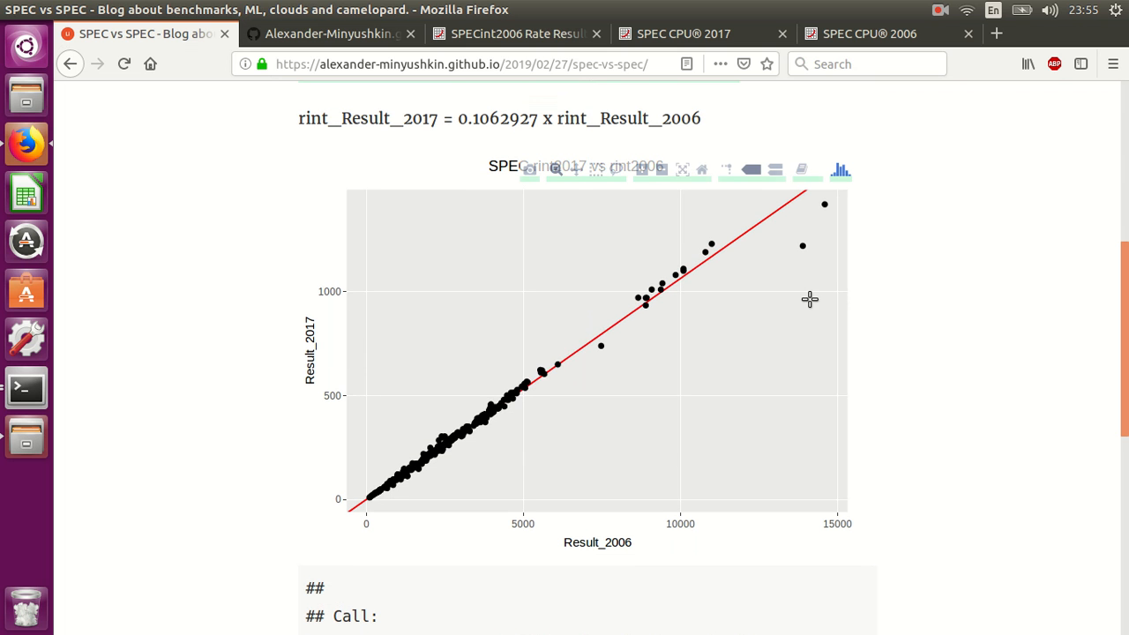
{"action": "mouse_move", "coordinate": [763, 164]}
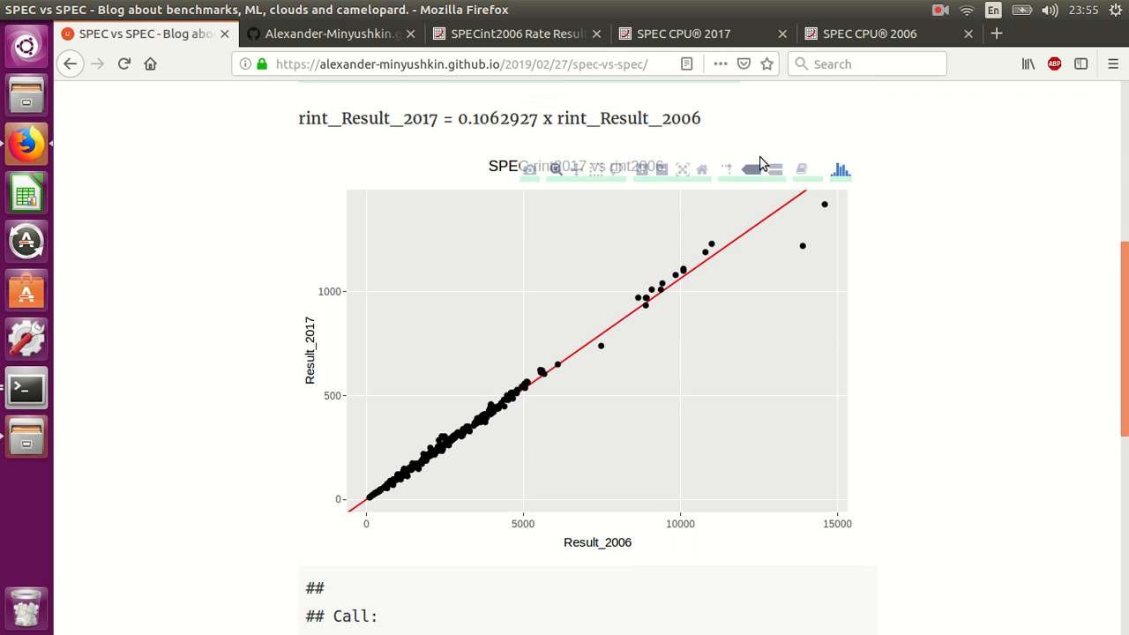
{"action": "mouse_move", "coordinate": [646, 271]}
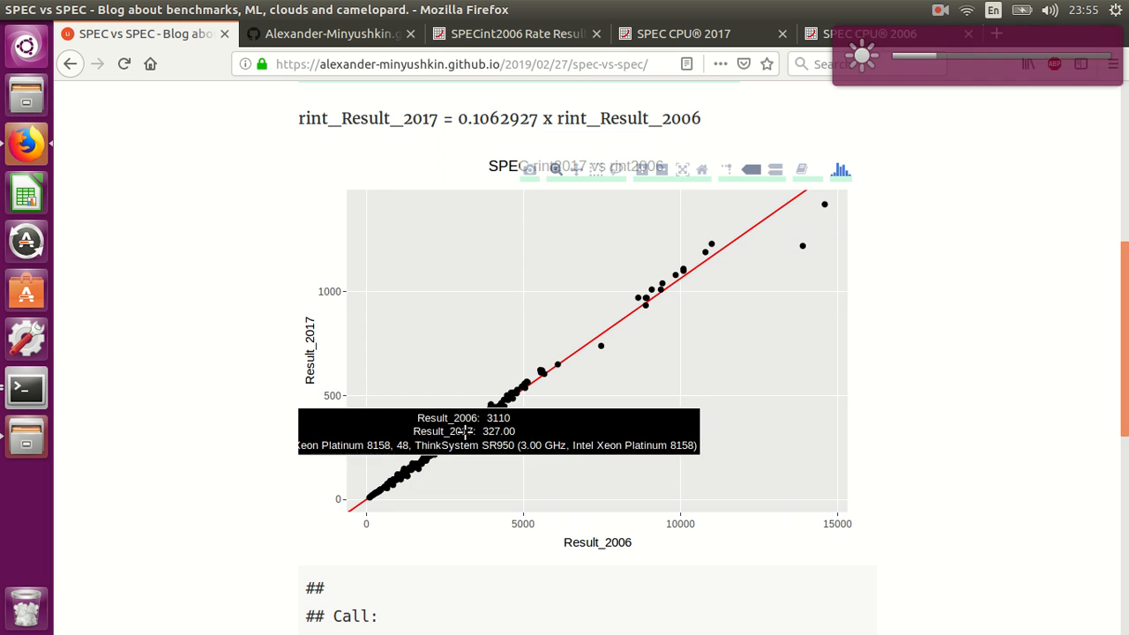
{"action": "mouse_move", "coordinate": [397, 501]}
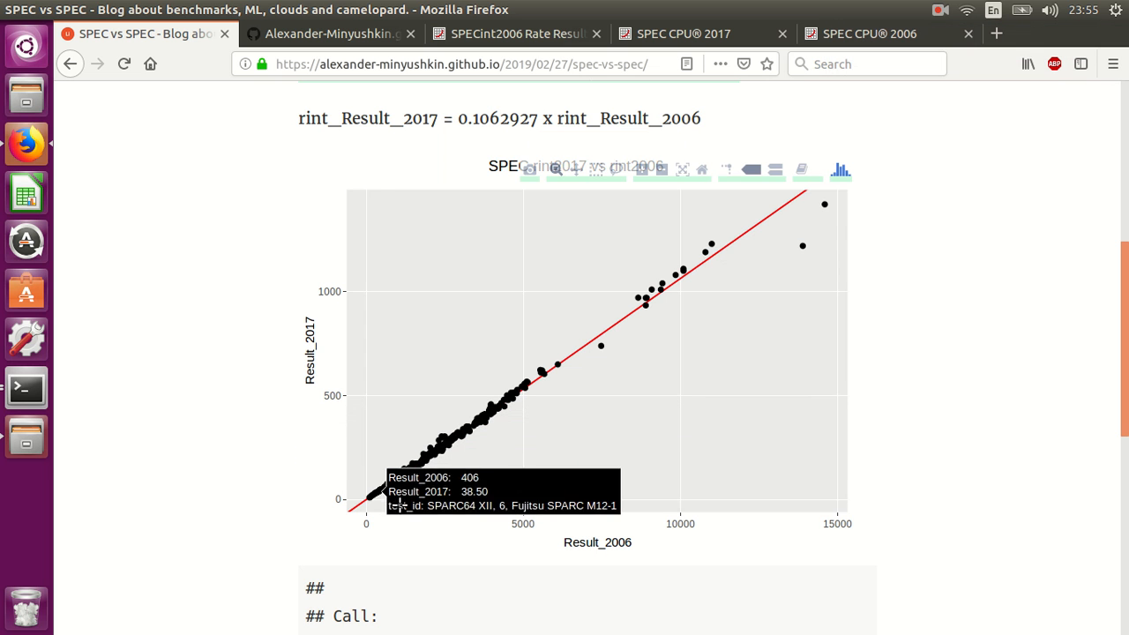
{"action": "mouse_move", "coordinate": [681, 562]}
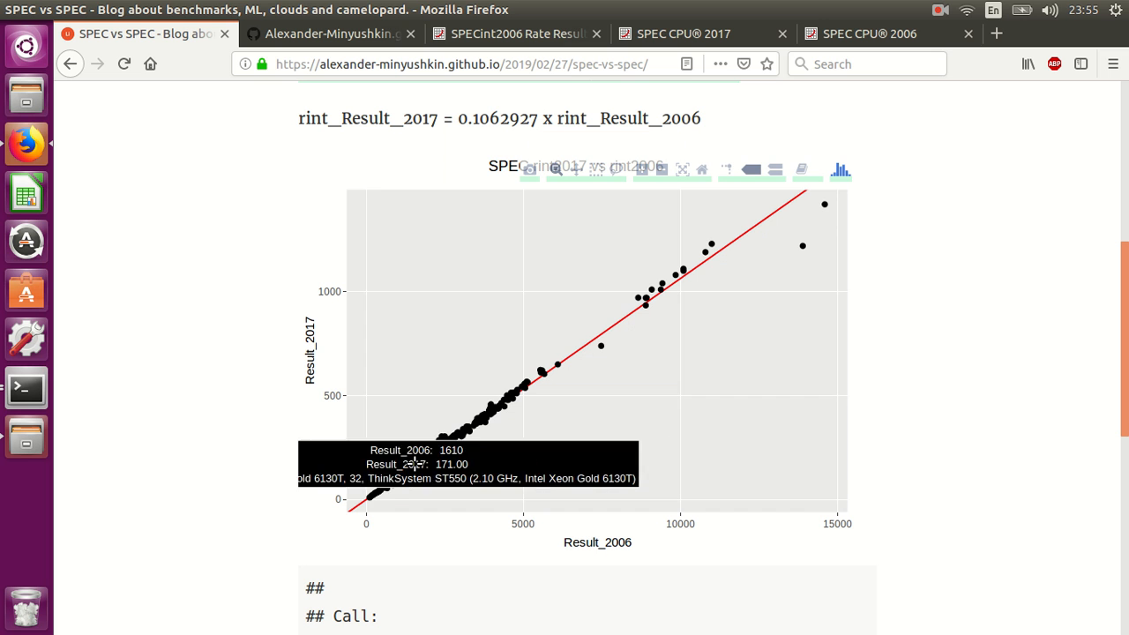
{"action": "mouse_move", "coordinate": [412, 470]}
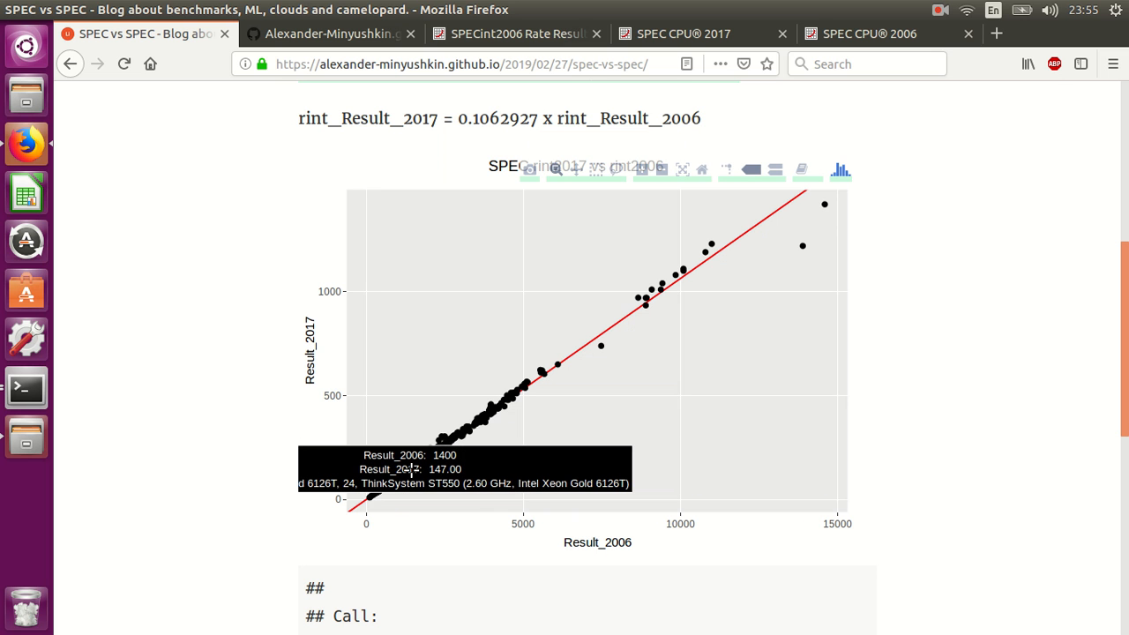
{"action": "mouse_move", "coordinate": [412, 466]}
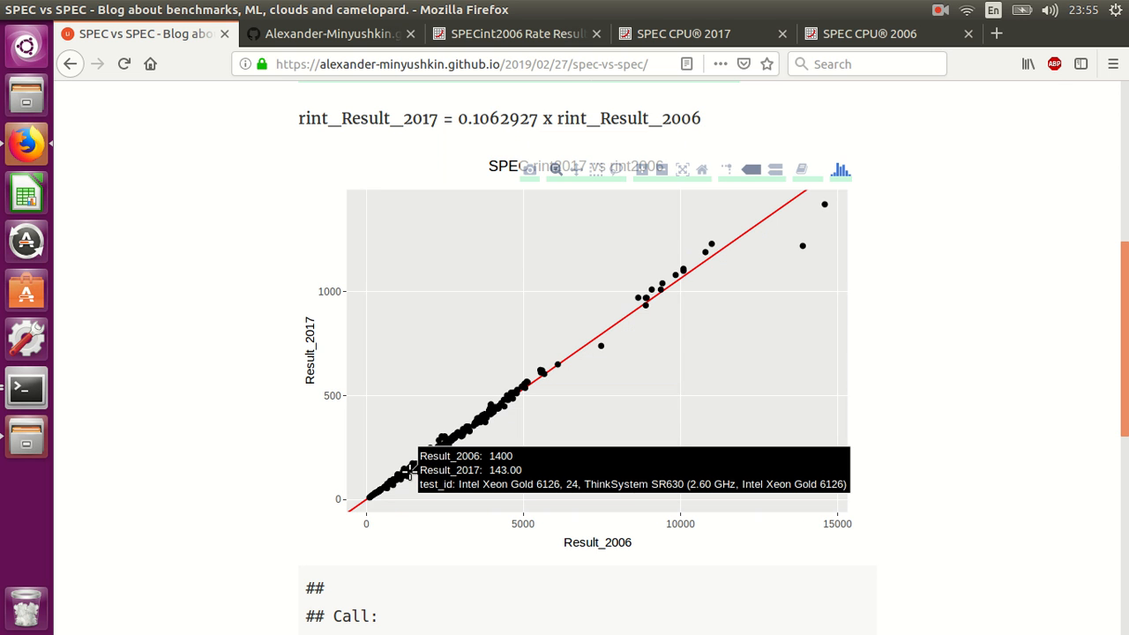
{"action": "mouse_move", "coordinate": [1110, 345]}
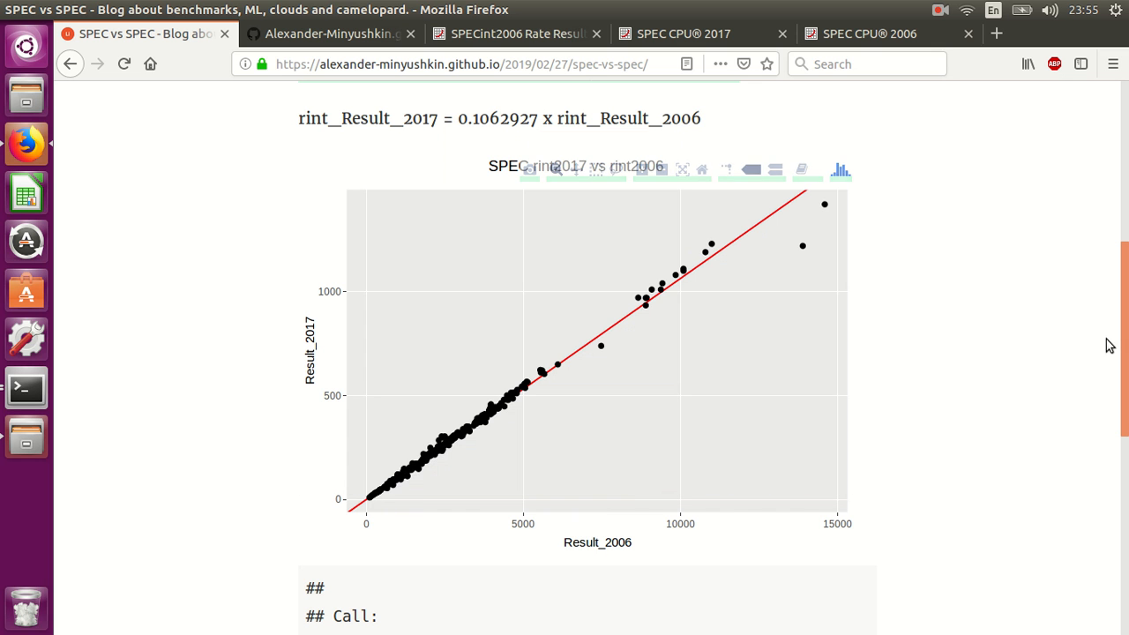
- Scroll to the lm regression summary showing R-squared 0.9972
{"action": "scroll", "scroll_direction": "down", "scroll_amount": 3}
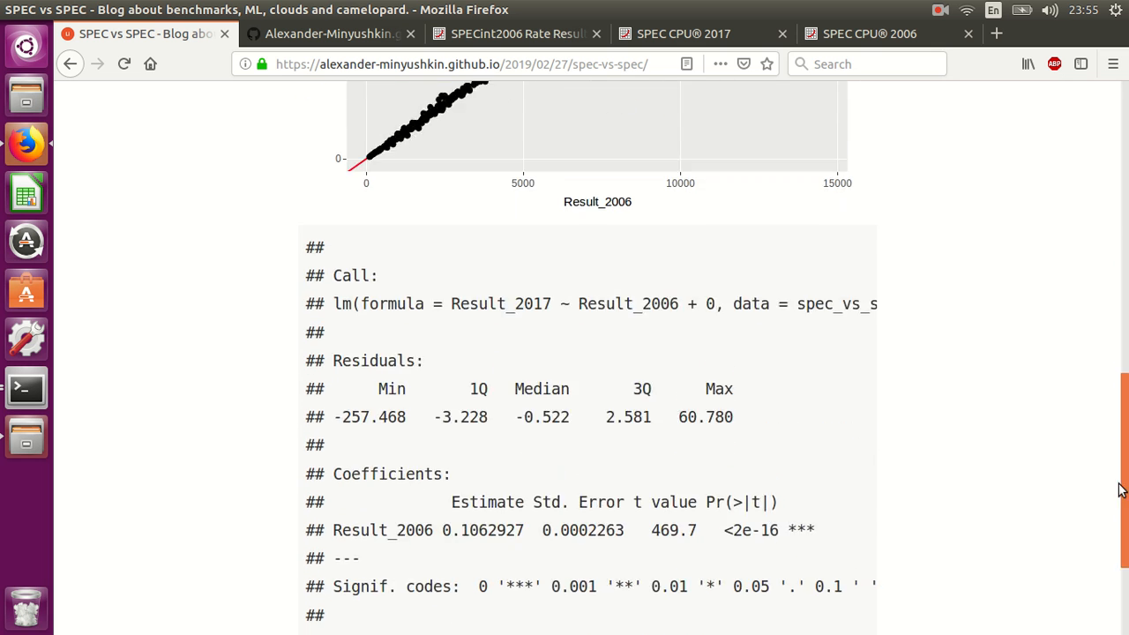
{"action": "scroll", "scroll_direction": "down", "scroll_amount": 3}
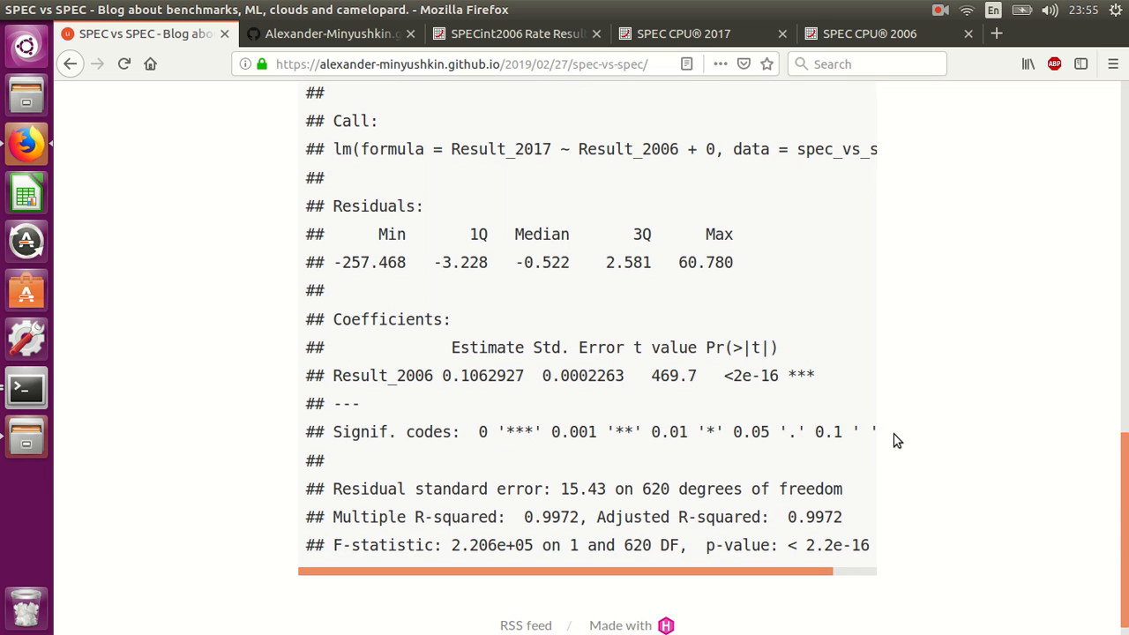
{"action": "double_click", "coordinate": [797, 375]}
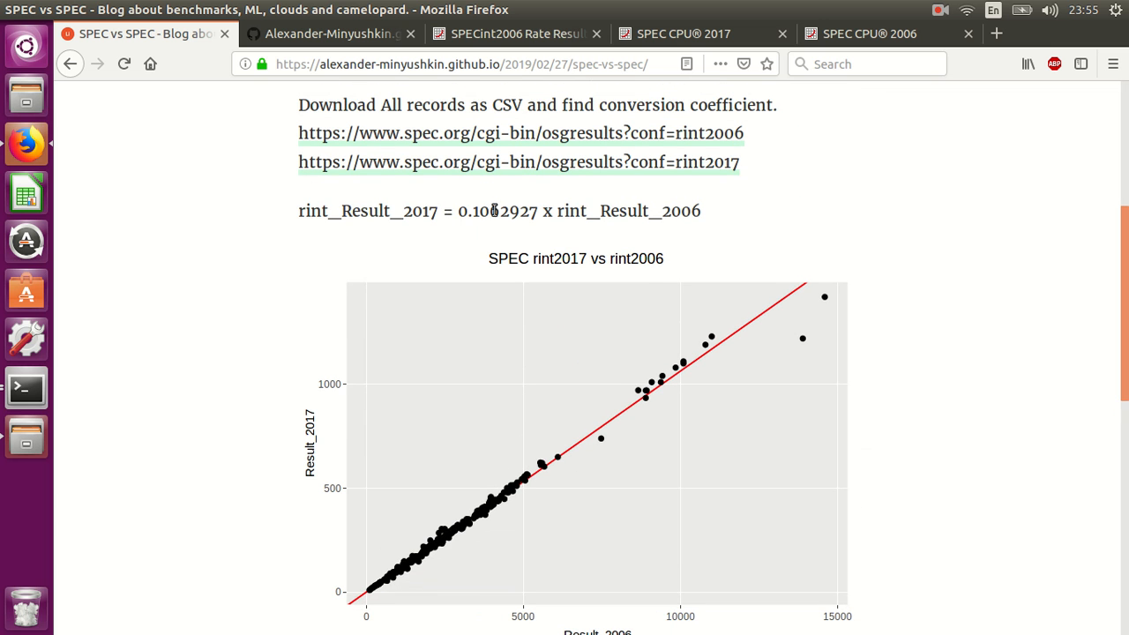
{"action": "double_click", "coordinate": [513, 211]}
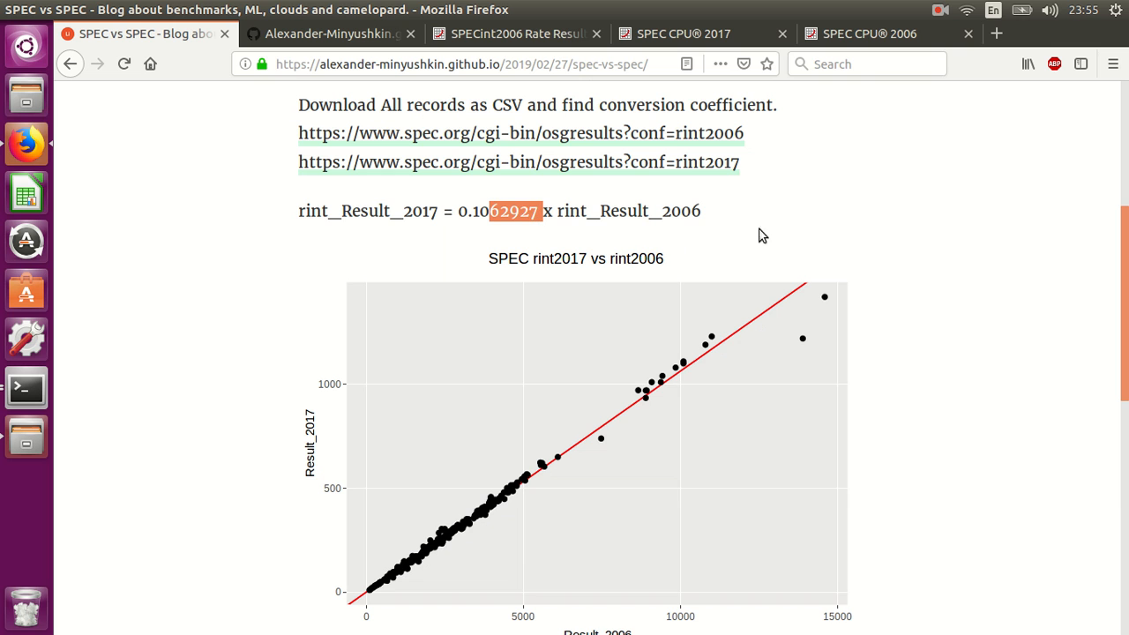
{"action": "mouse_move", "coordinate": [750, 222]}
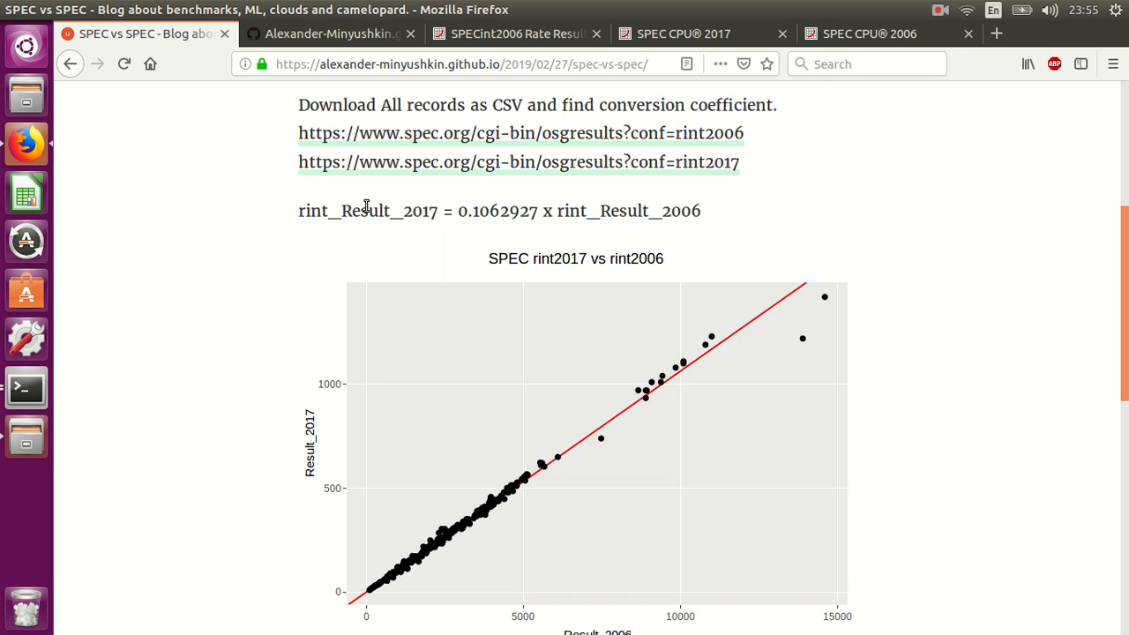
{"action": "mouse_move", "coordinate": [443, 212]}
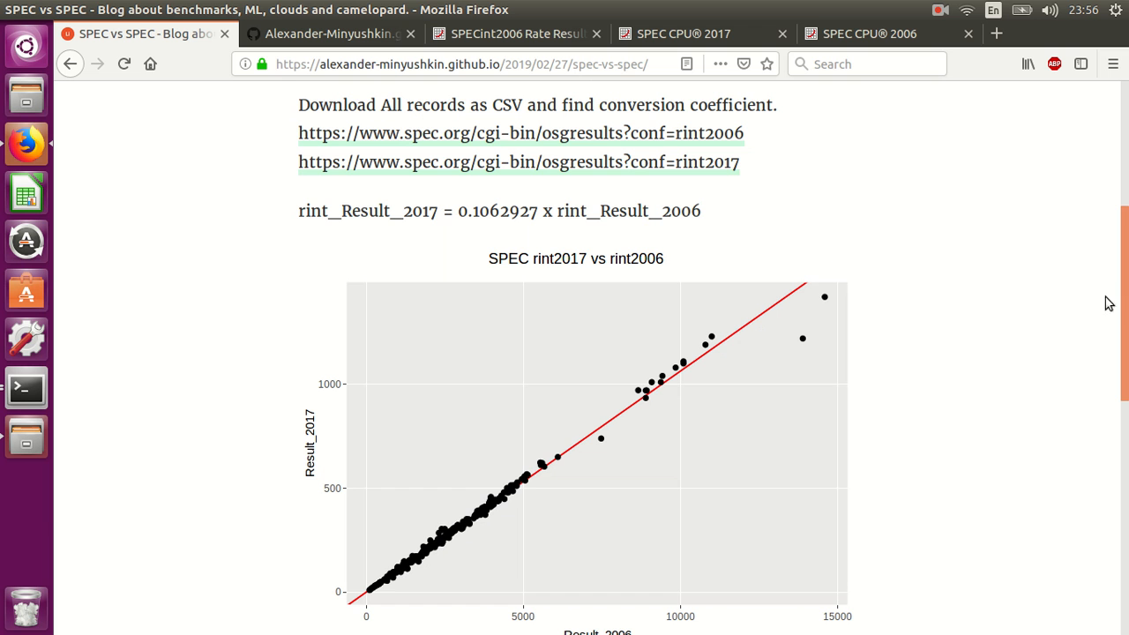
{"action": "scroll", "scroll_direction": "down", "scroll_amount": 3}
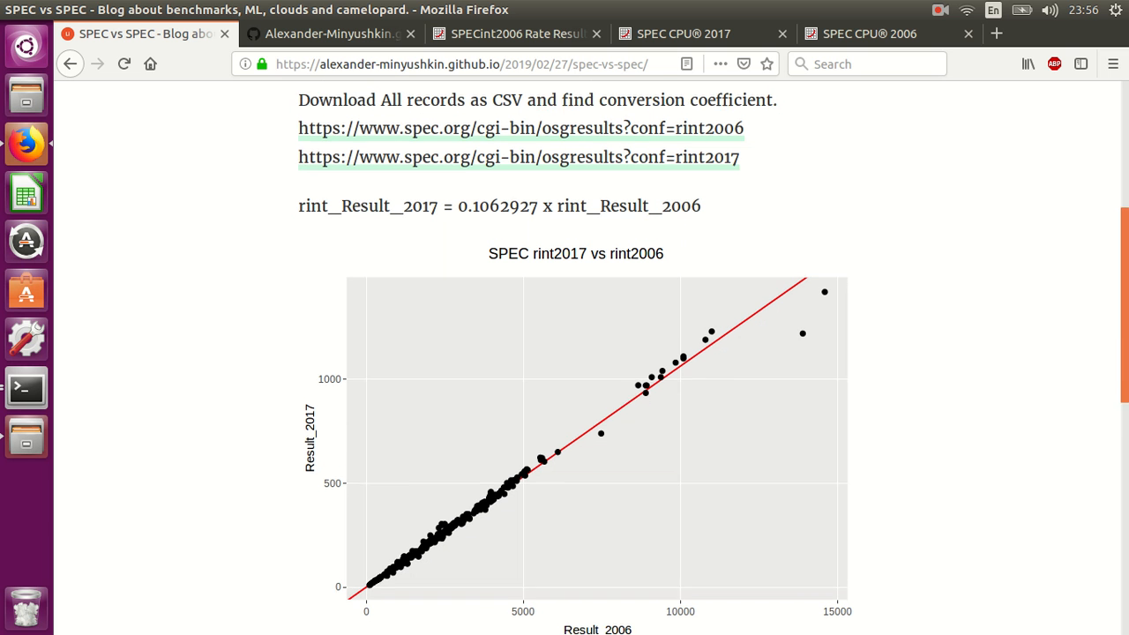
{"action": "scroll", "scroll_direction": "down", "scroll_amount": 3}
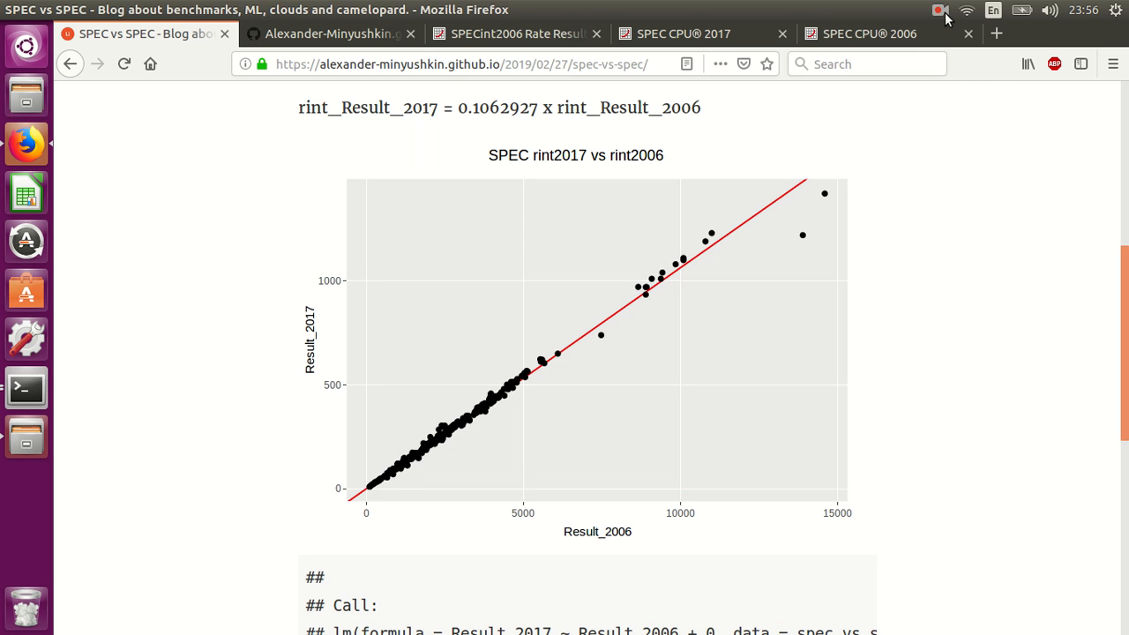
{"action": "left_click", "coordinate": [940, 10]}
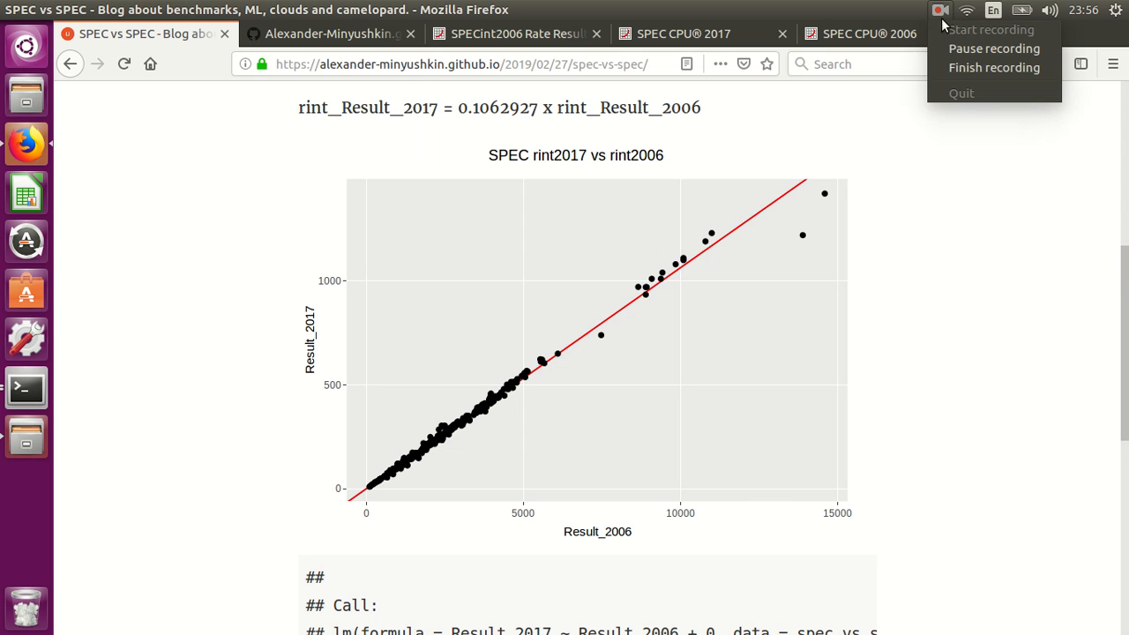